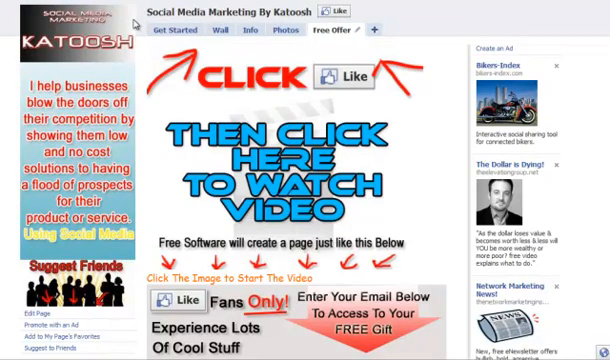
Launch the Facebook Autoresponder Code Generator from the project folder, reaching its Katoosh welcome screen
scroll("down", 3)
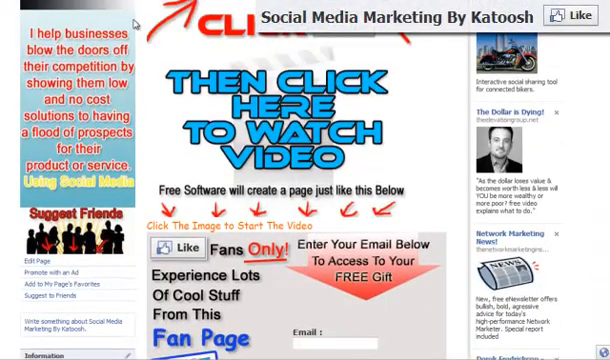
scroll("down", 3)
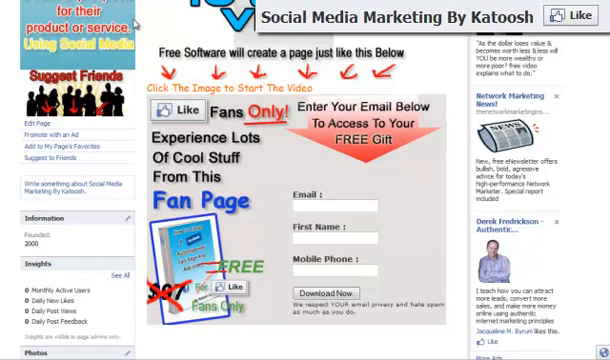
scroll("down", 3)
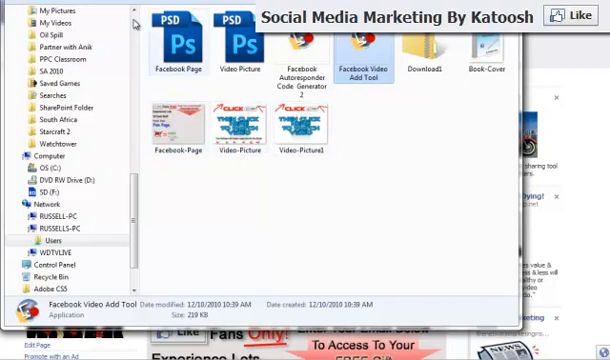
mouse_move(172, 122)
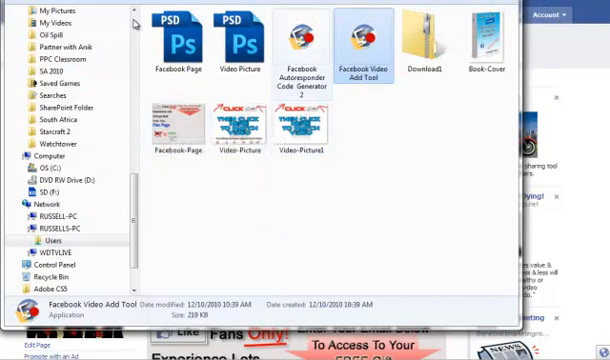
left_click(304, 44)
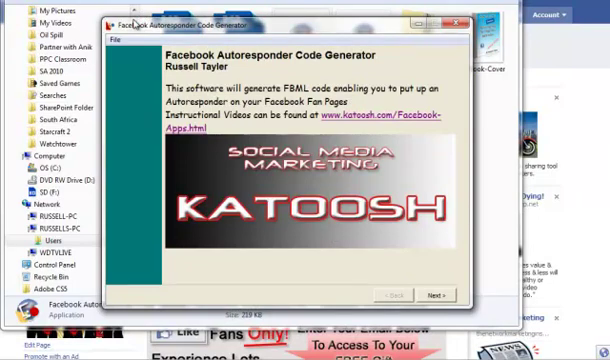
left_click(436, 292)
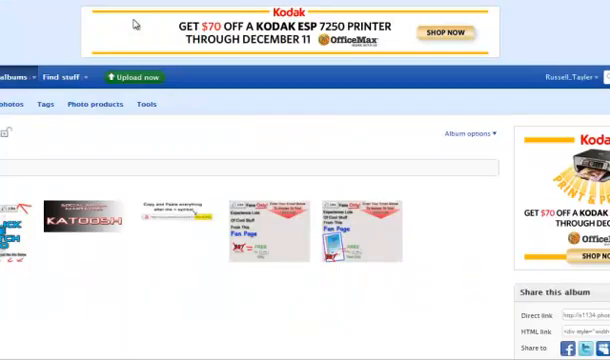
mouse_move(136, 22)
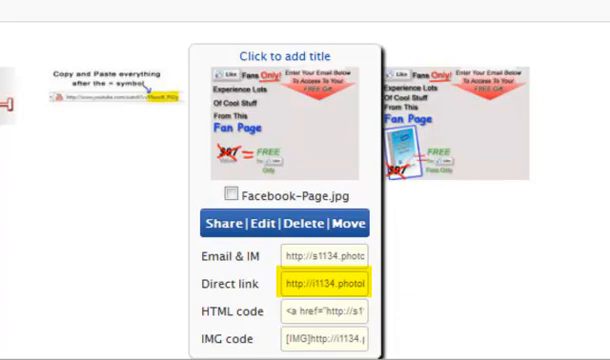
Copy the direct link of Facebook-Page.jpg from the Photobucket album
left_click(322, 284)
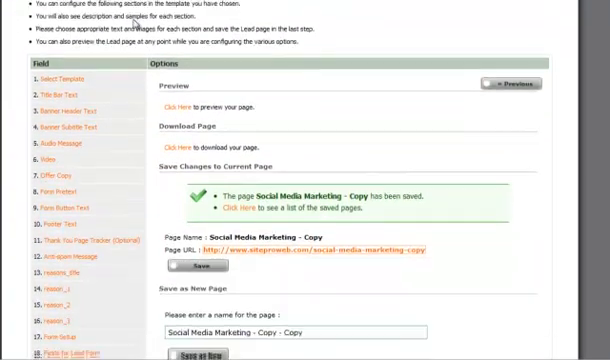
Move down the lead page steps toward the Form Button Text step reading Download Now
scroll("down", 3)
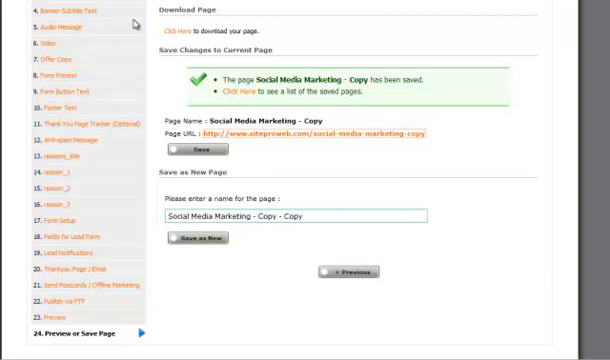
mouse_move(128, 22)
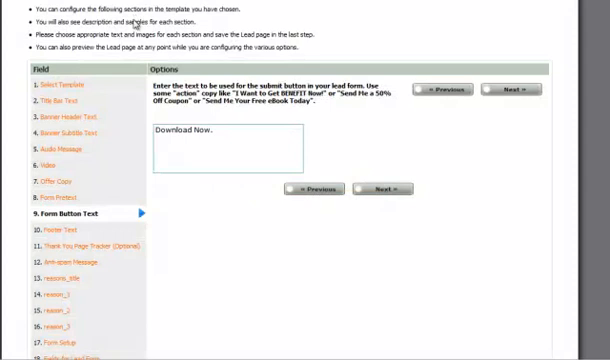
Add First Name and Mobile Phone to the lead form fields alongside Email
scroll("down", 3)
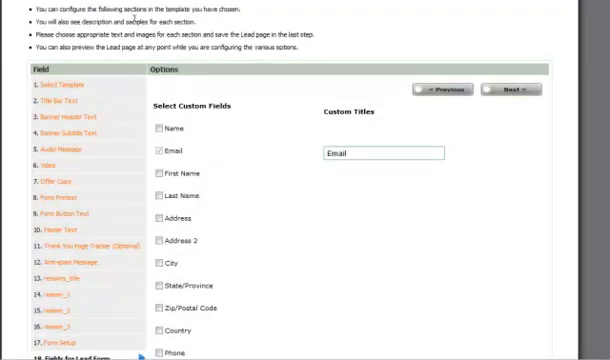
left_click(160, 174)
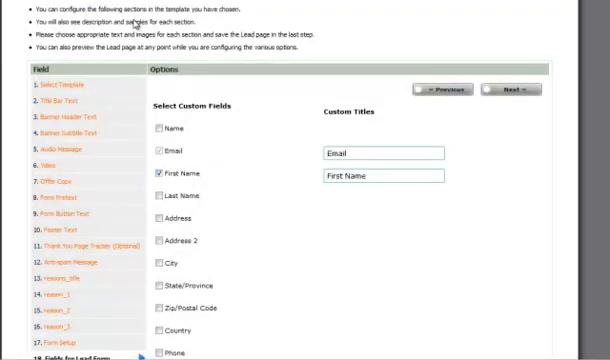
scroll("down", 3)
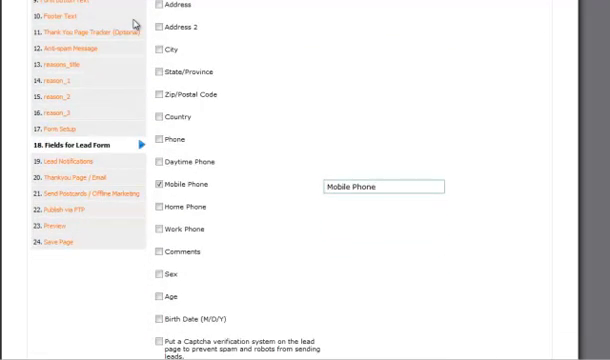
scroll("down", 3)
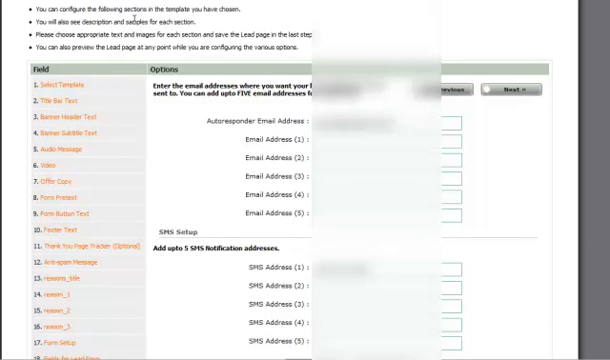
Scroll past the Thank You Page/Email options toward the Send Out Cards Plugin step
scroll("down", 3)
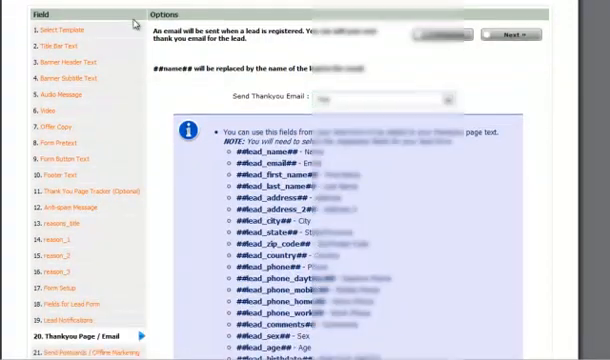
scroll("down", 3)
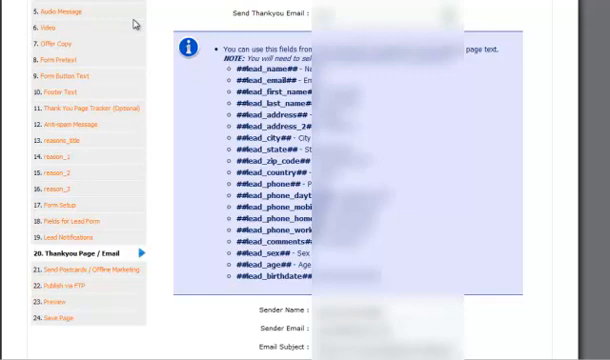
scroll("down", 3)
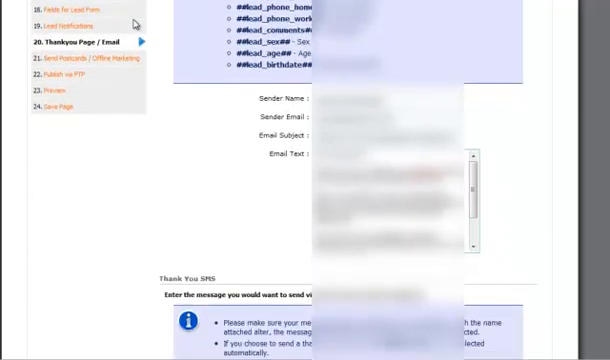
scroll("down", 3)
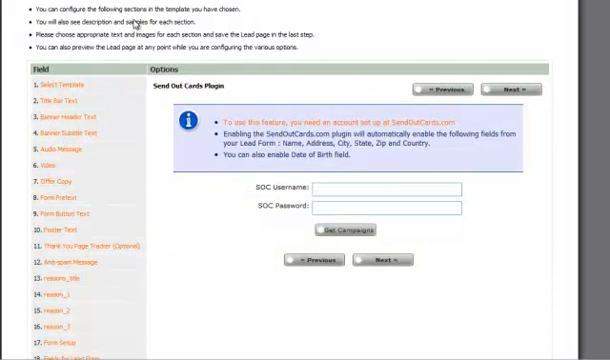
scroll("down", 3)
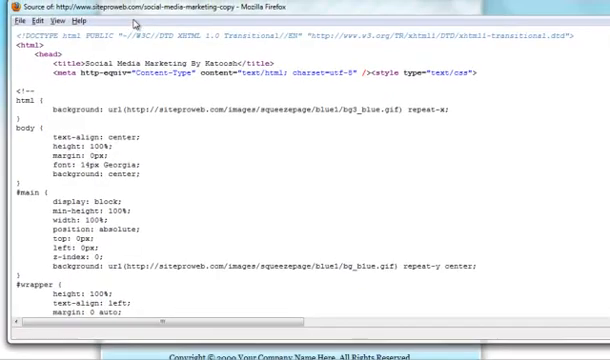
Scroll the page source past the styles to the email-validation script and lead form markup
scroll("down", 3)
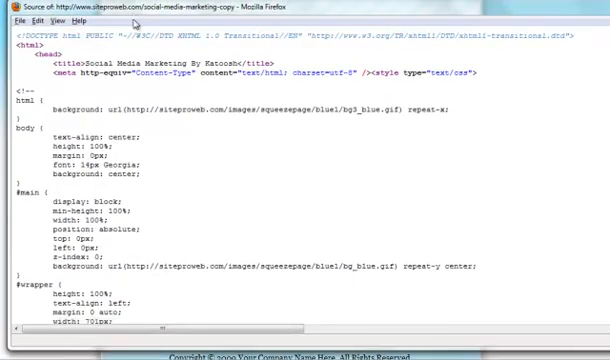
scroll("down", 3)
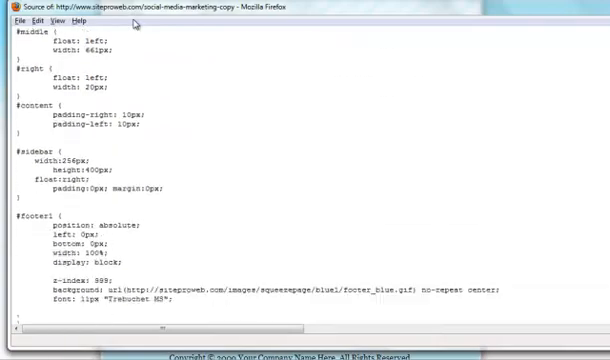
scroll("down", 3)
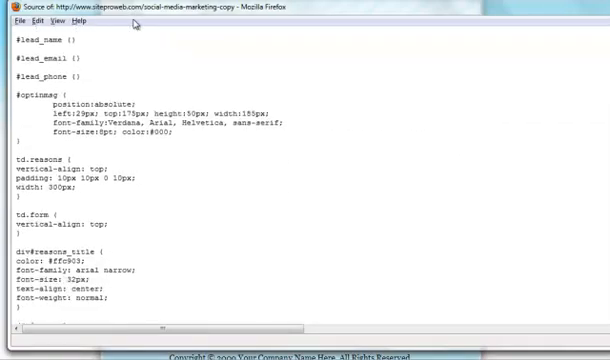
scroll("down", 3)
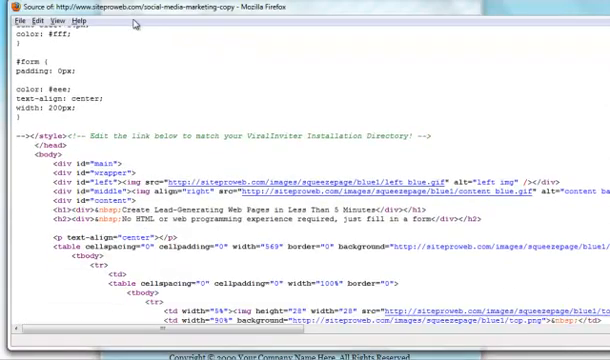
scroll("down", 3)
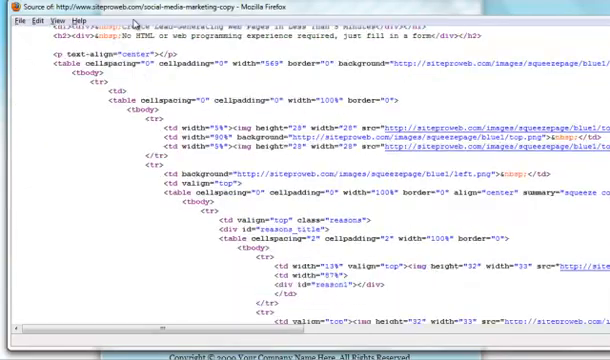
scroll("down", 3)
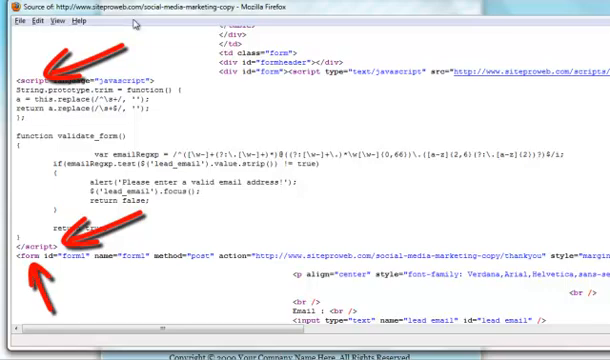
scroll("down", 3)
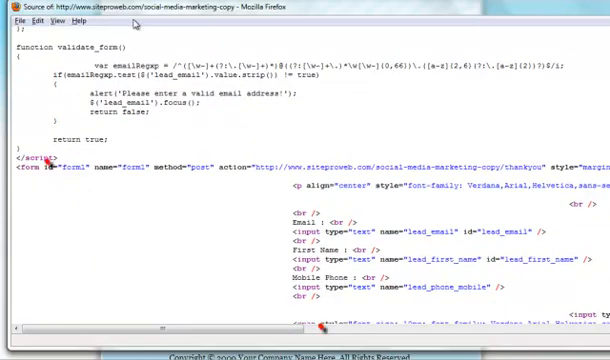
scroll("down", 3)
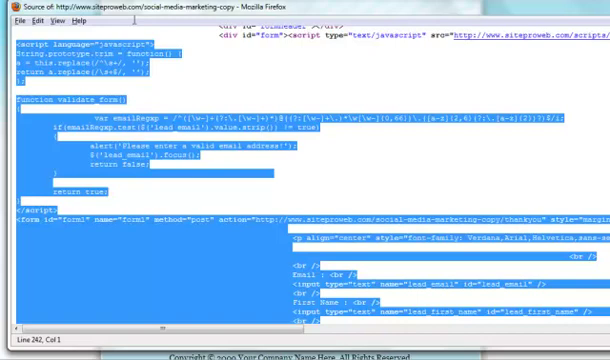
mouse_move(130, 20)
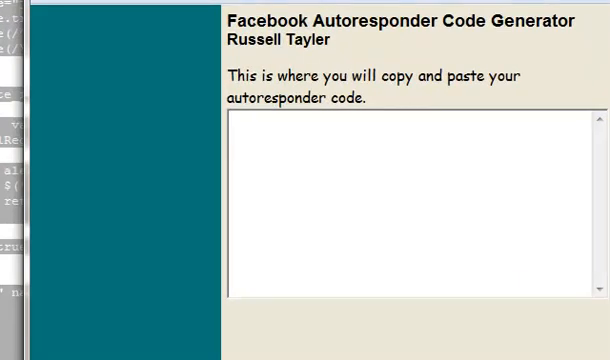
Paste the form code into the generator and copy the generated background-image table code to the clipboard
left_click(410, 200)
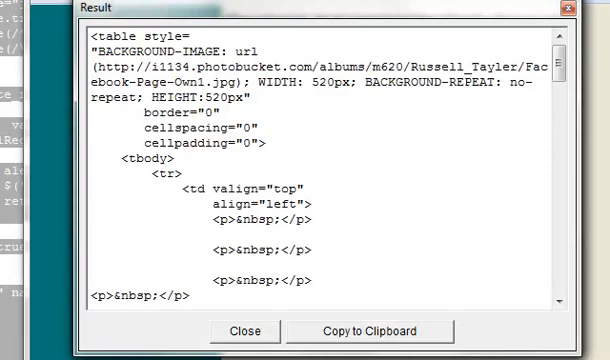
left_click(372, 330)
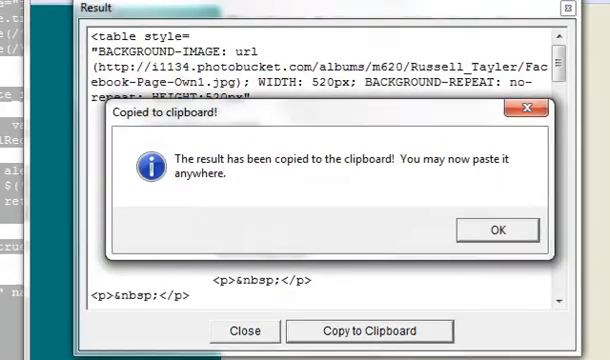
left_click(496, 228)
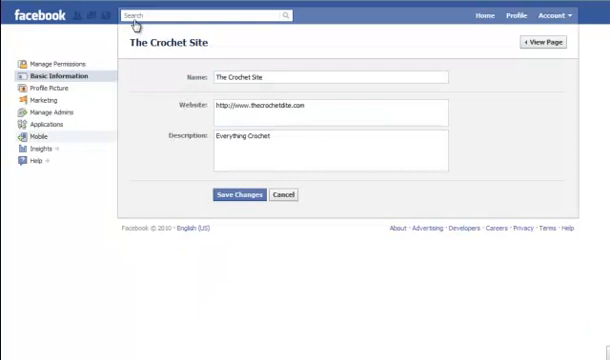
Go to The Crochet Site fan page's Edit Page settings
left_click(46, 124)
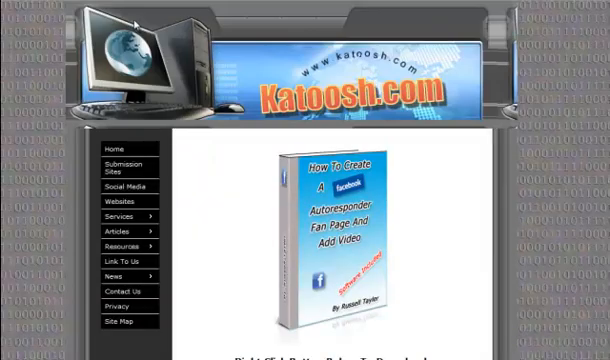
scroll("down", 3)
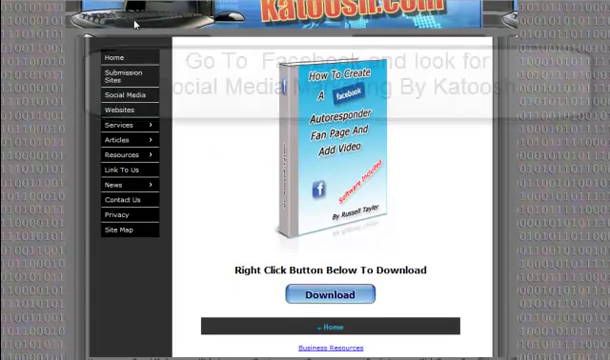